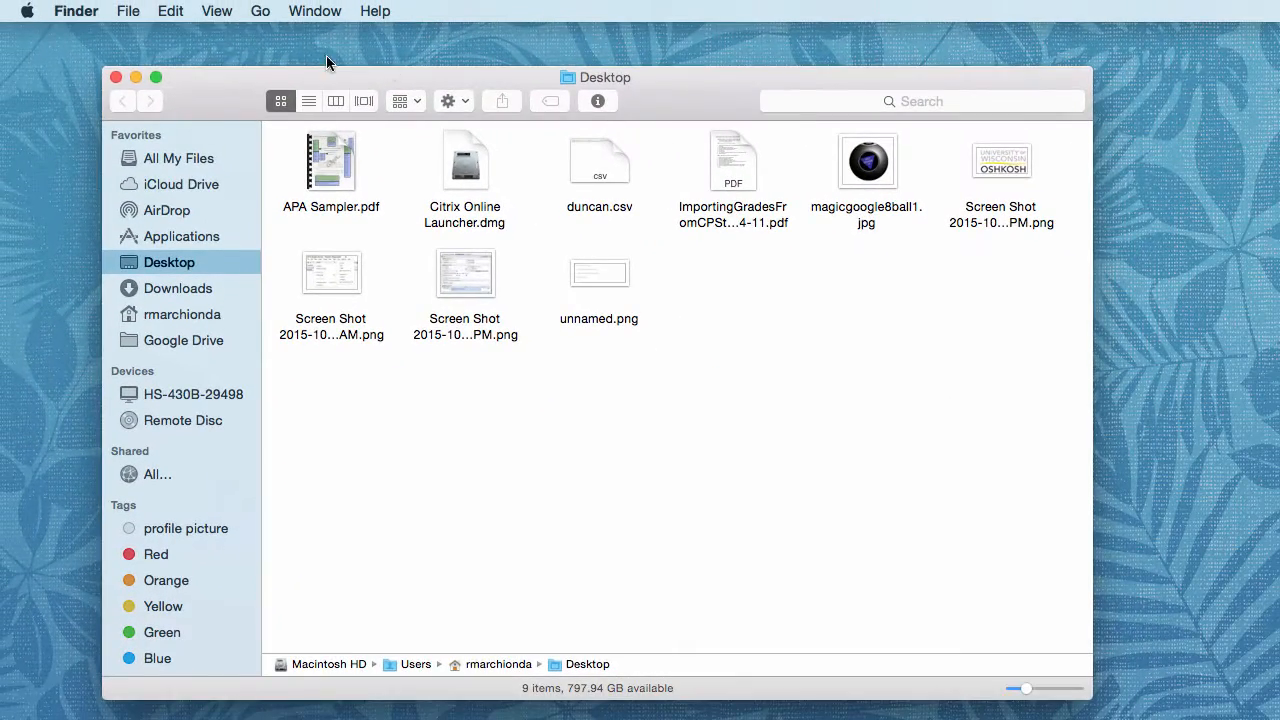
# Show the Finder menu with its app-wide commands.
pyautogui.click(76, 12)
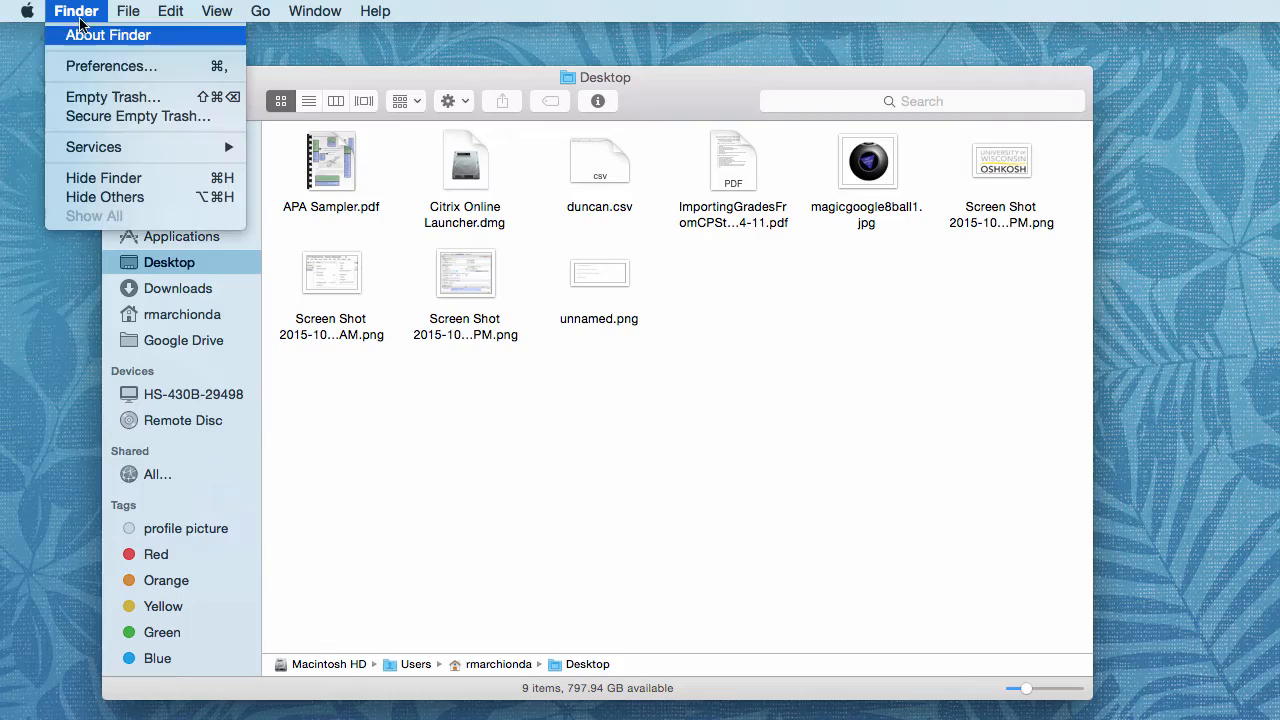
# In Preferences, set 'New Finder windows show' to the Google Drive folder via Other….
pyautogui.click(112, 64)
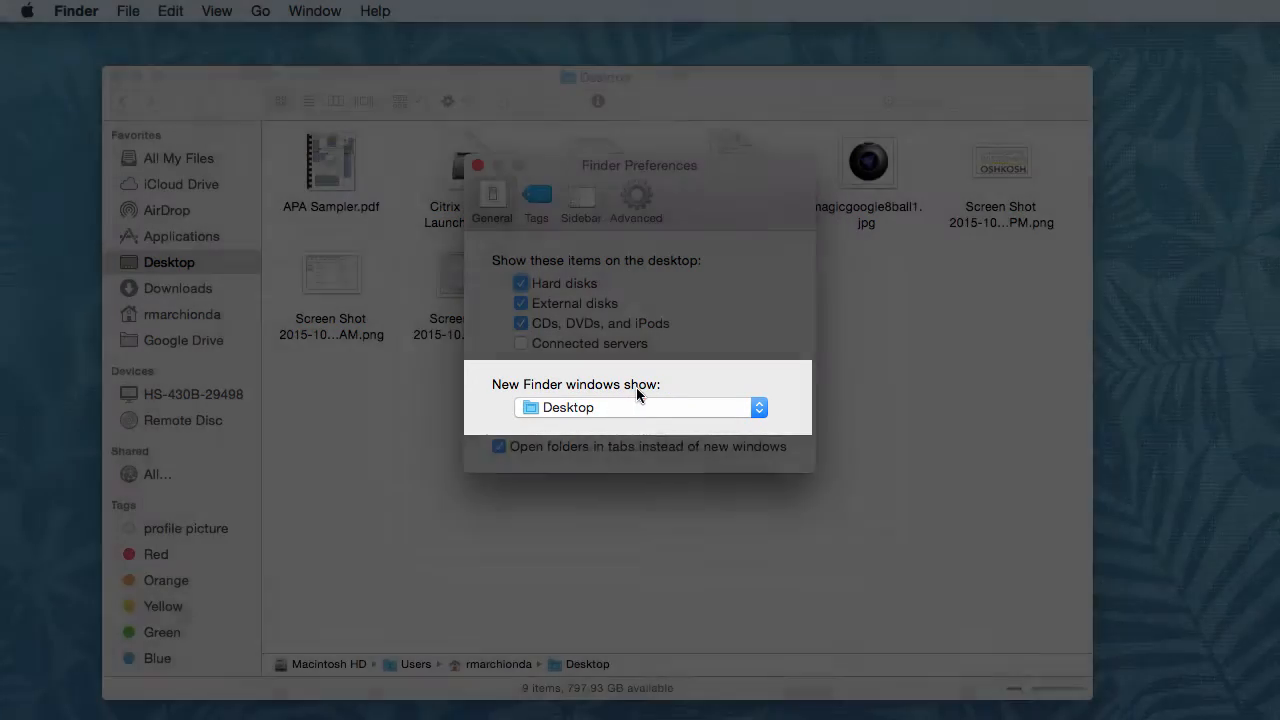
pyautogui.click(636, 408)
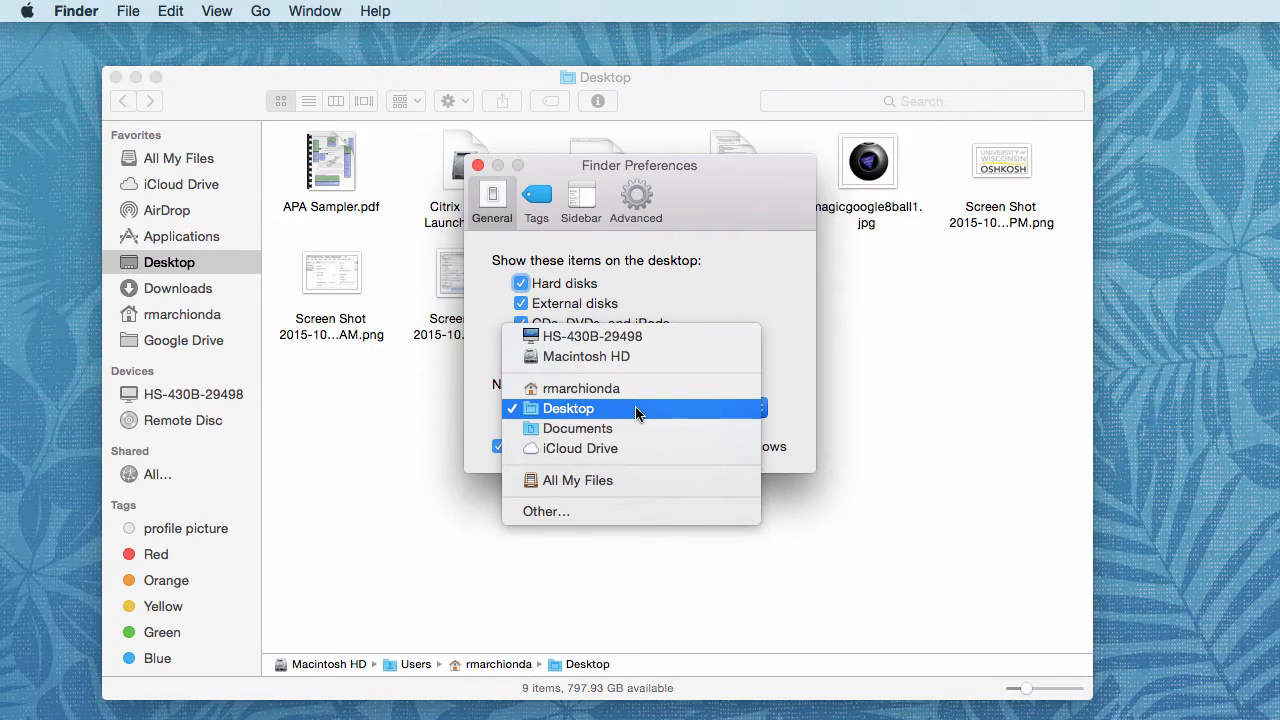
pyautogui.moveTo(624, 512)
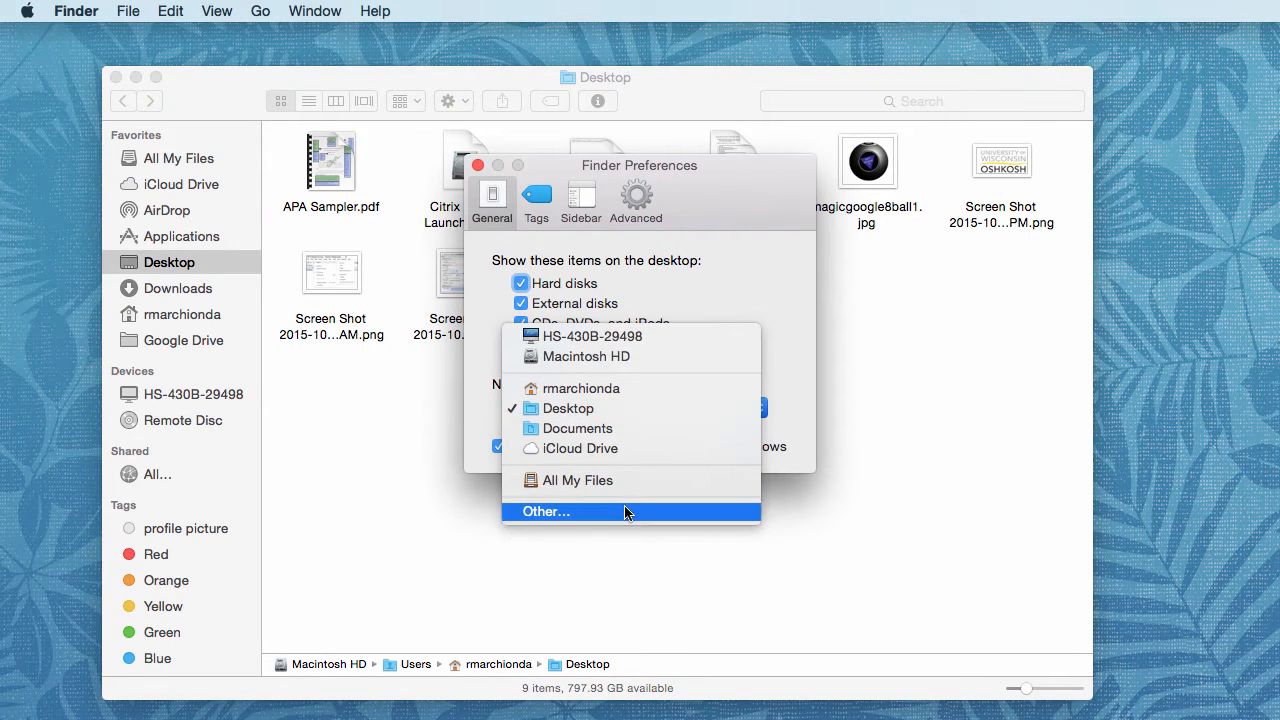
pyautogui.click(544, 512)
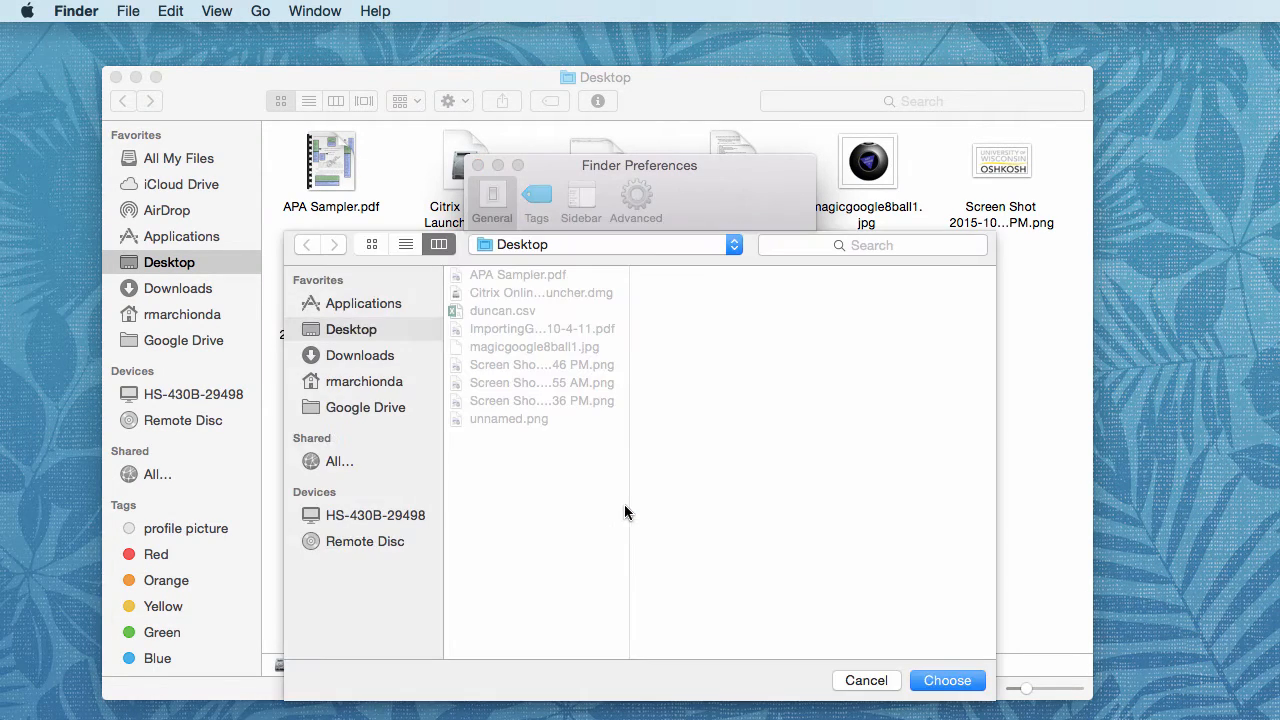
pyautogui.click(364, 408)
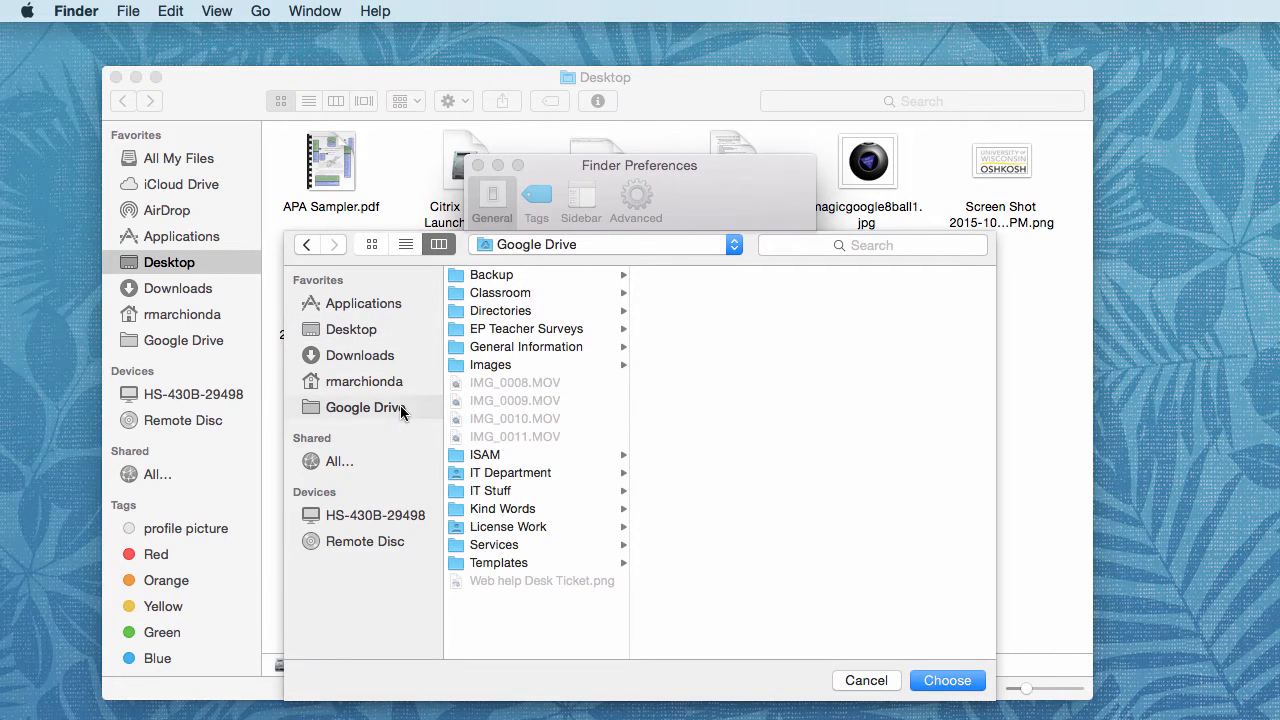
pyautogui.click(946, 680)
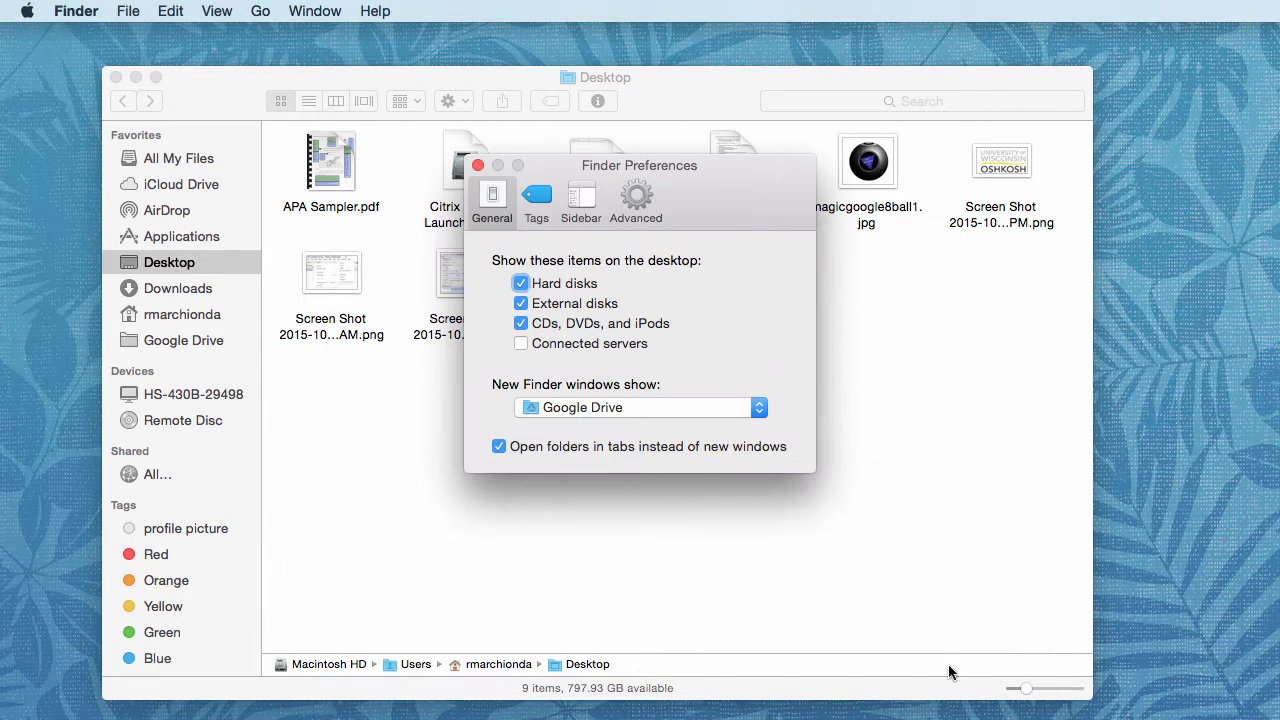
# Close the Finder Preferences and the Desktop window, leaving an empty desktop.
pyautogui.click(478, 164)
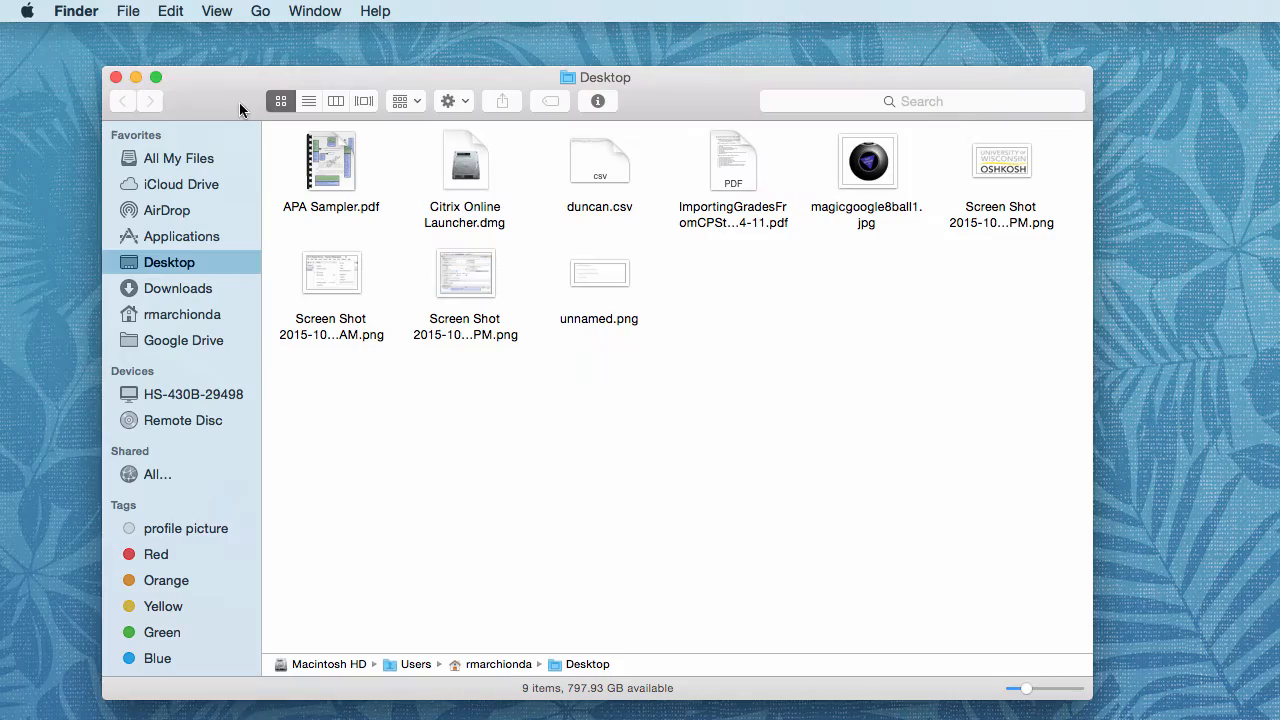
pyautogui.click(116, 76)
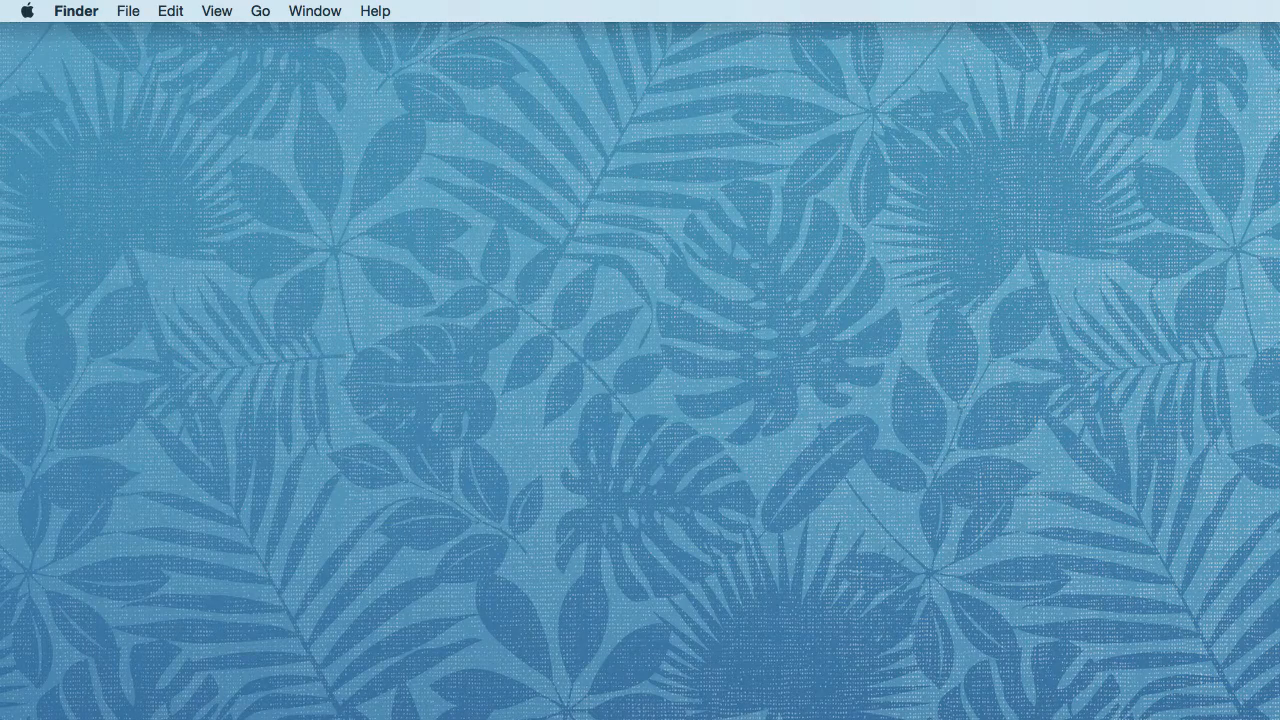